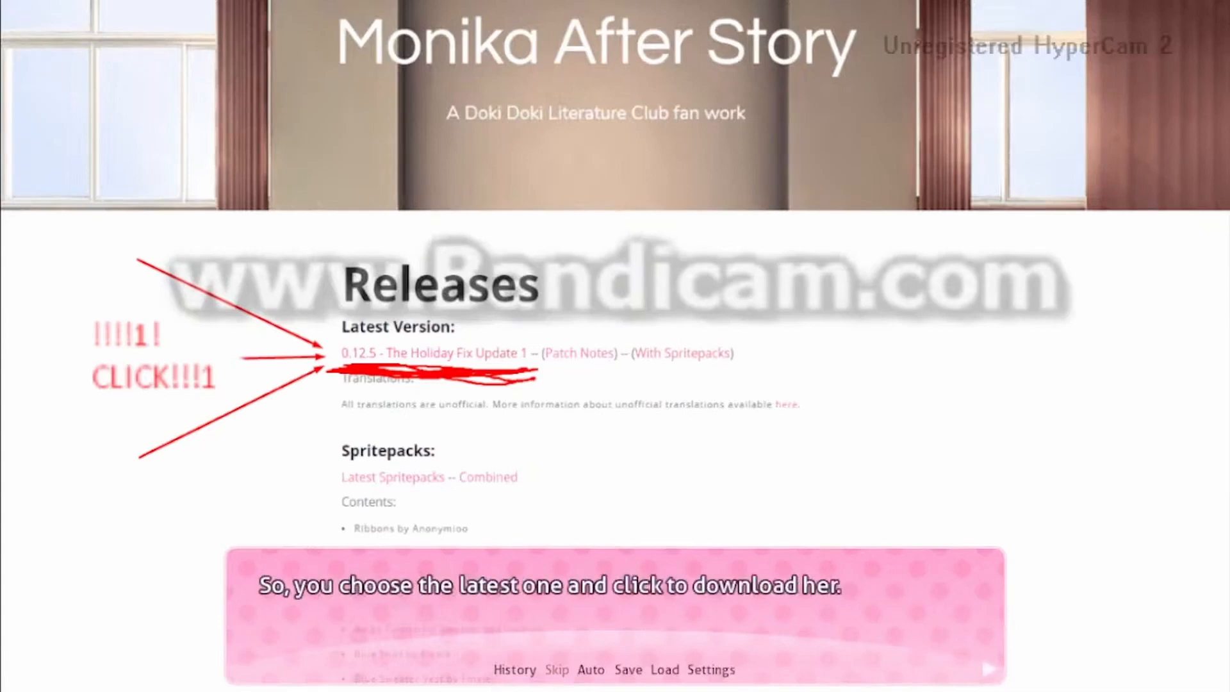
Download the 0.12.5 - The Holiday Fix Update 1 release of Monika After Story.
left_click(452, 352)
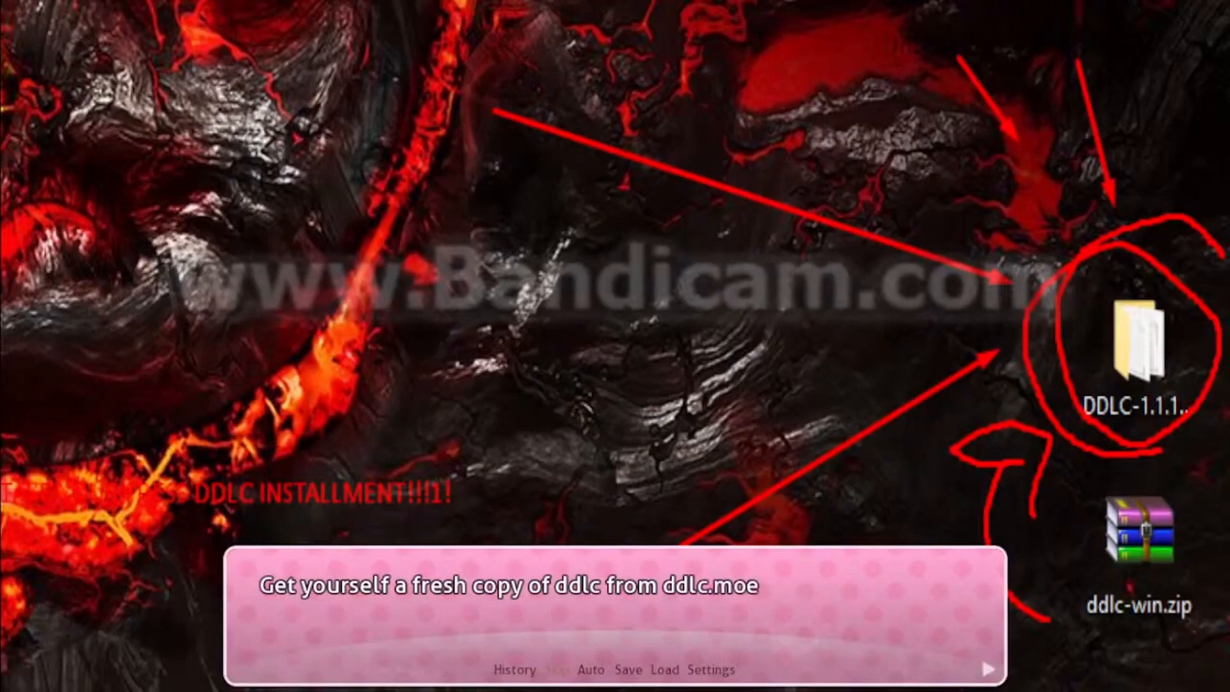
left_click(614, 613)
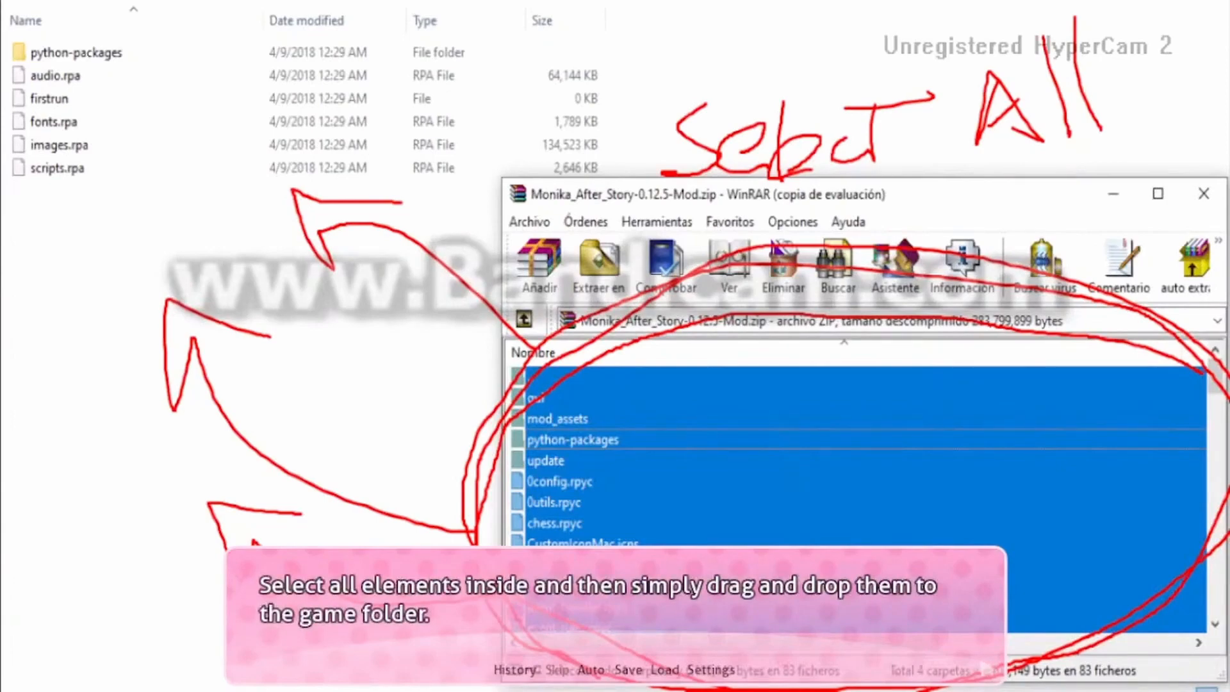
Select all items in Monika_After_Story-0.12.5-Mod.zip for copying into the DDLC game folder.
left_click(599, 262)
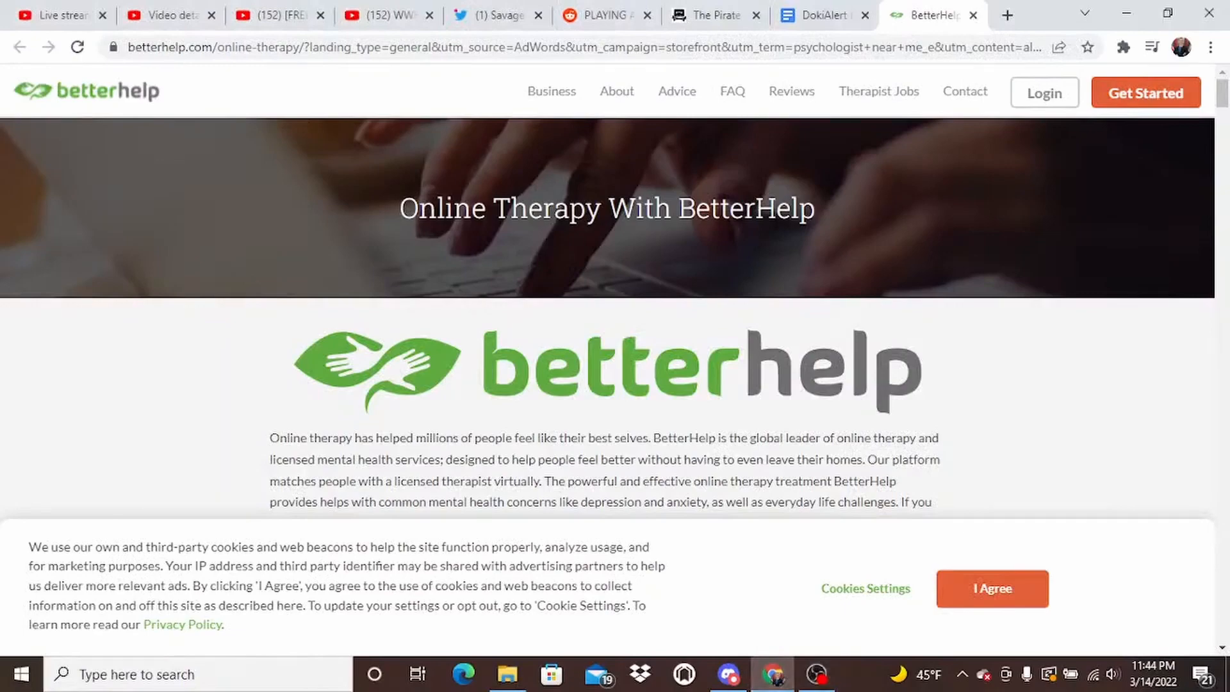
scroll("down", 3)
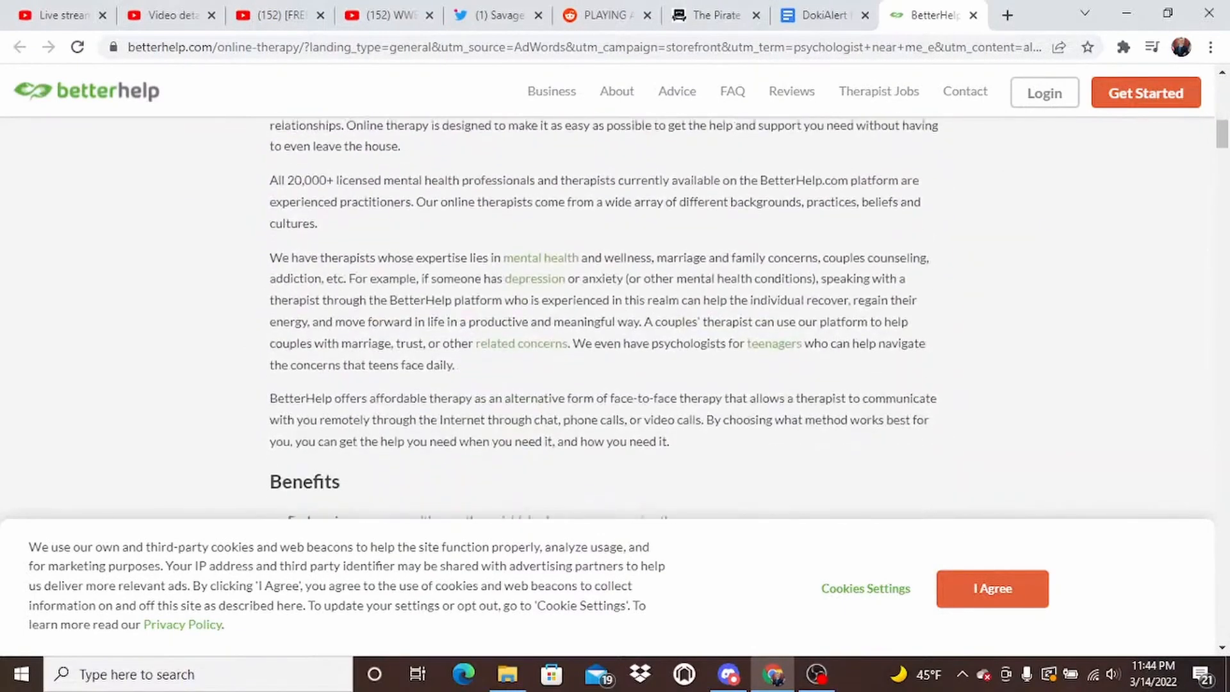
scroll("up", 3)
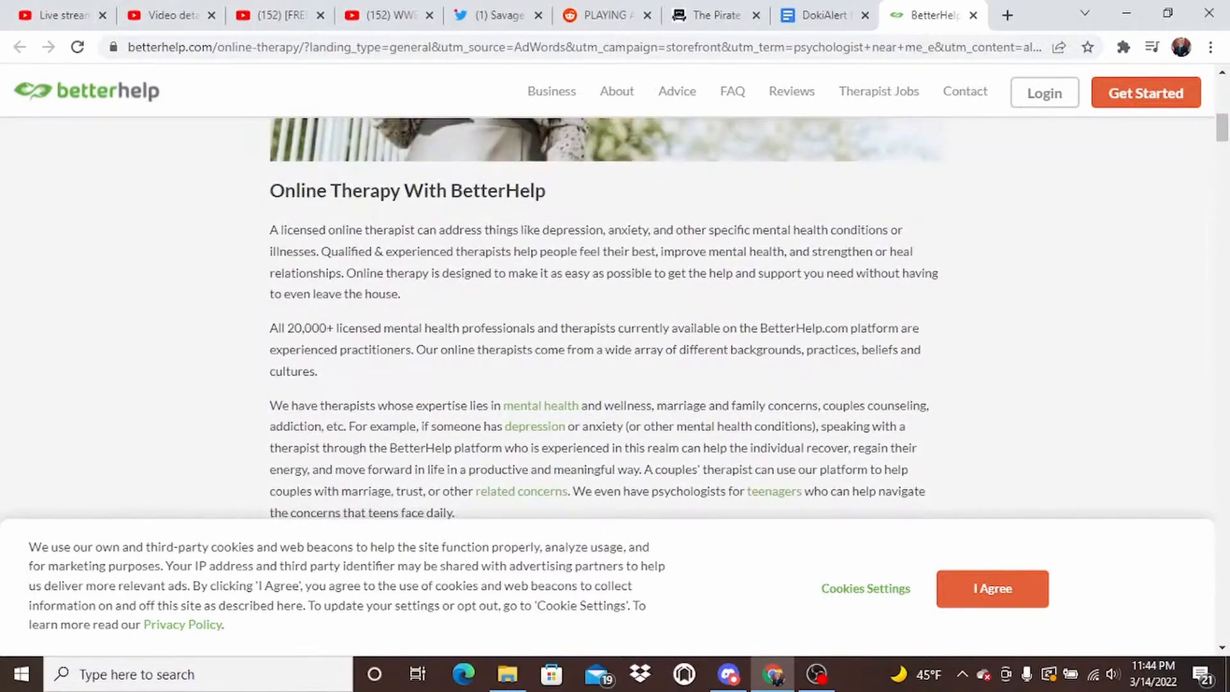
scroll("down", 3)
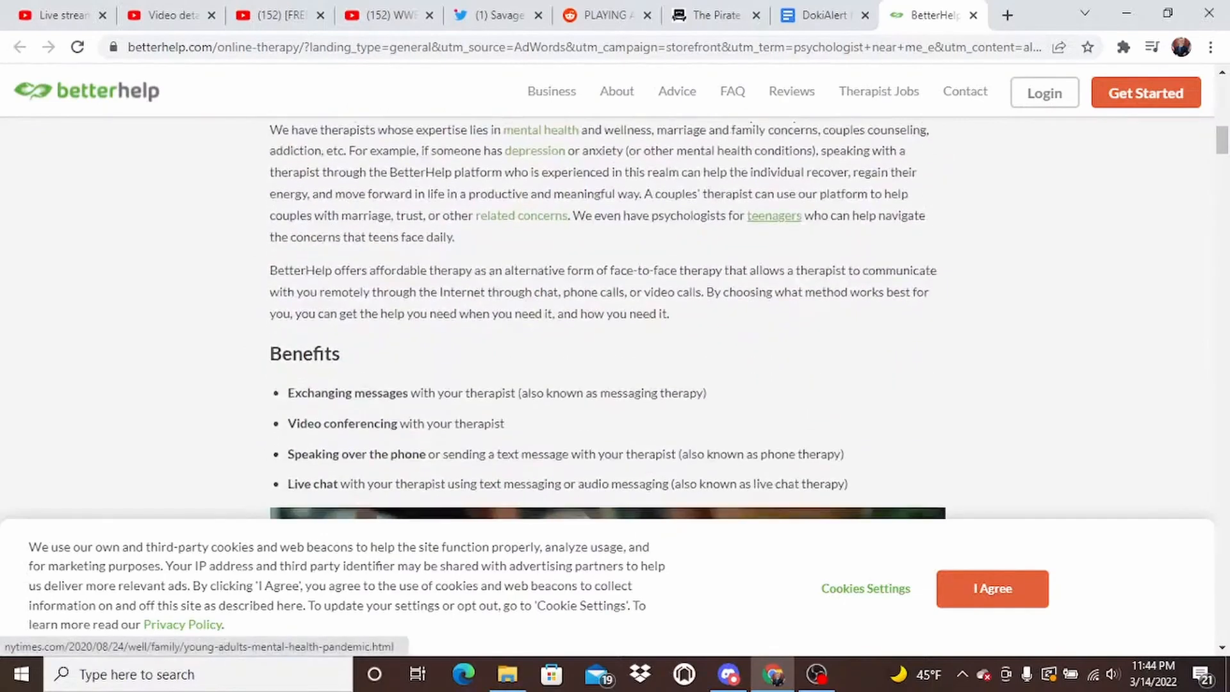
scroll("down", 3)
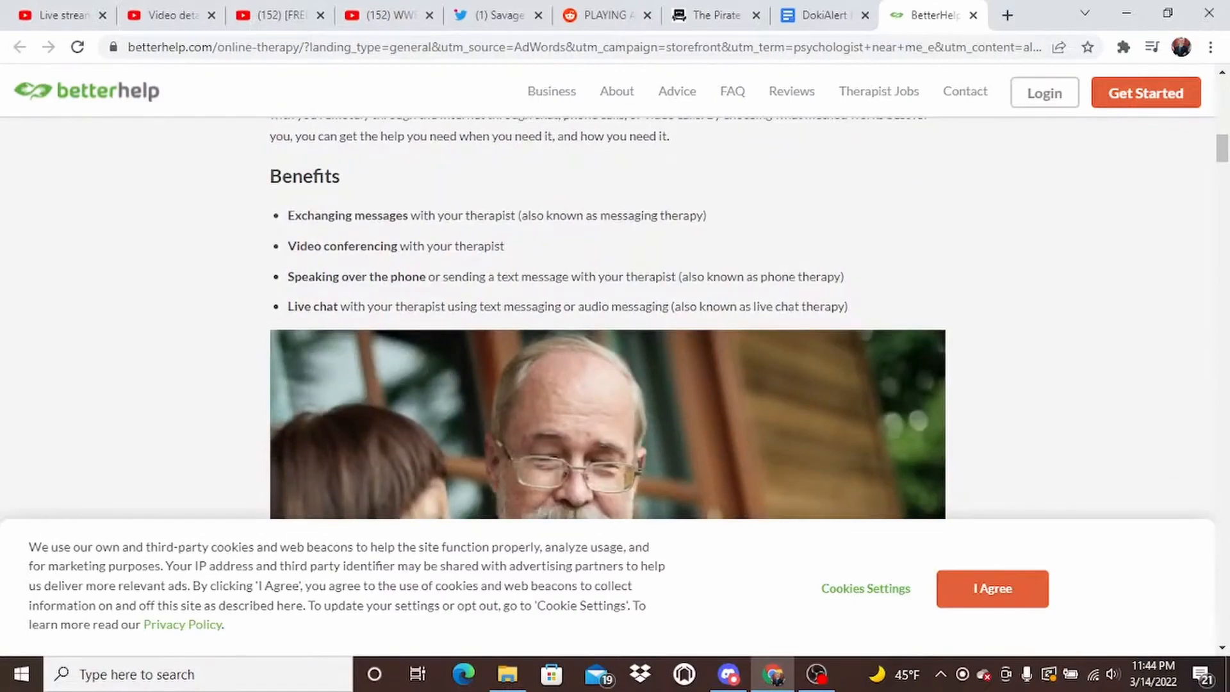
scroll("up", 3)
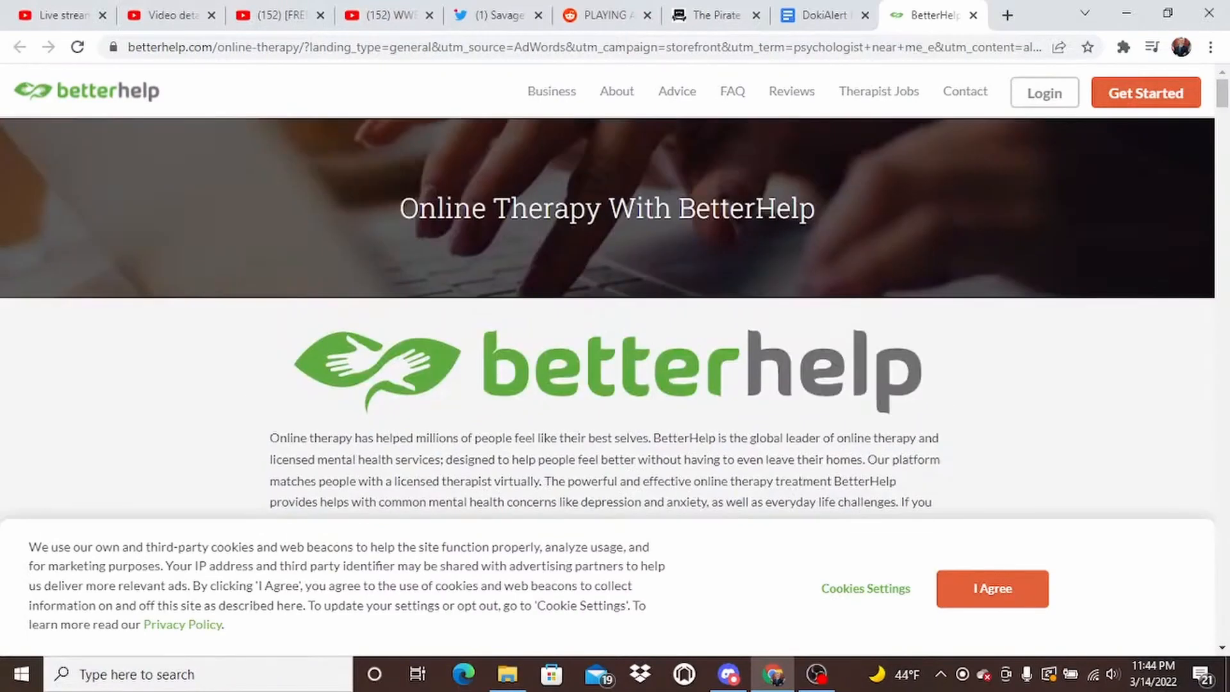